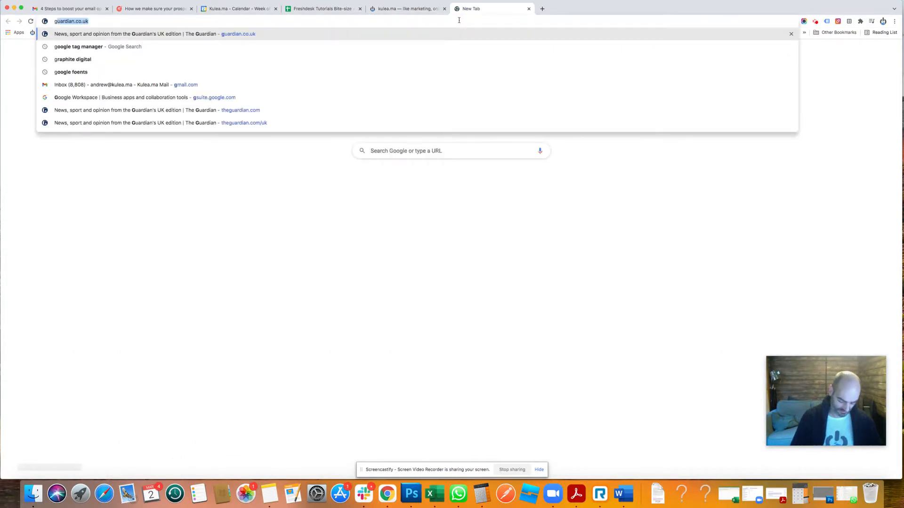
# Search Google for 'google tag manager' and open the tagmanager.google.com result.
pyautogui.write('google tag manager')
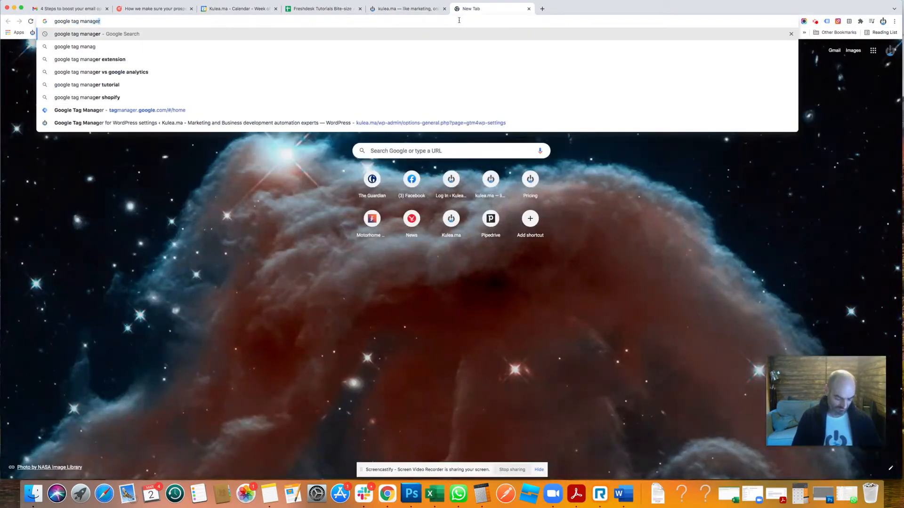
pyautogui.press('Enter')
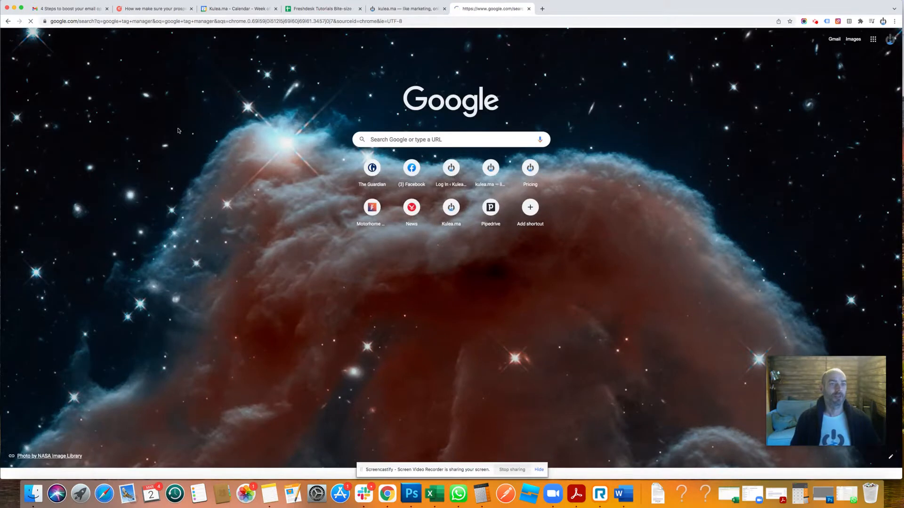
pyautogui.press('Enter')
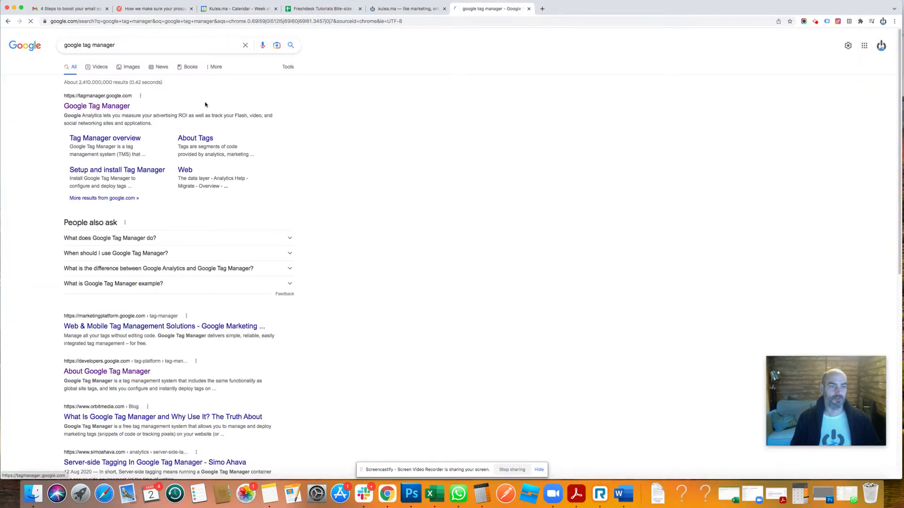
pyautogui.click(97, 106)
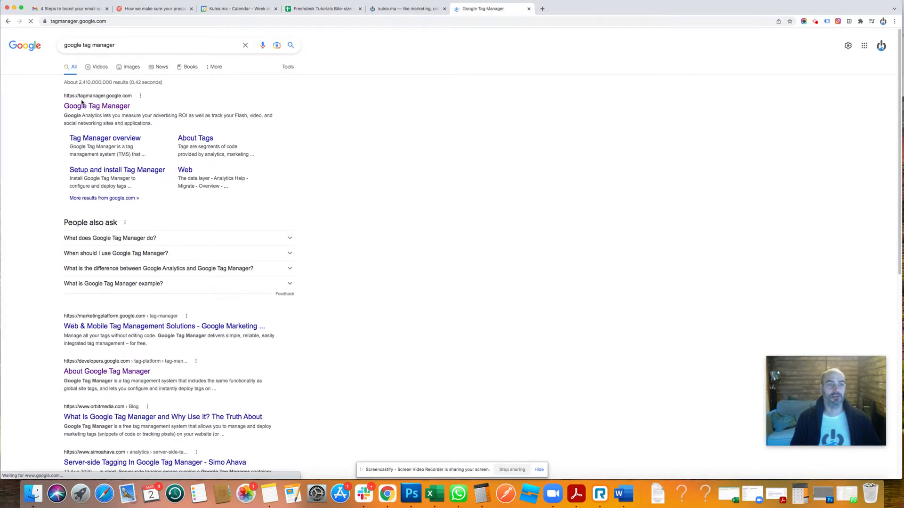
# Load the Tag Manager home page listing the Kulea.ma and Yolba accounts.
pyautogui.click(96, 105)
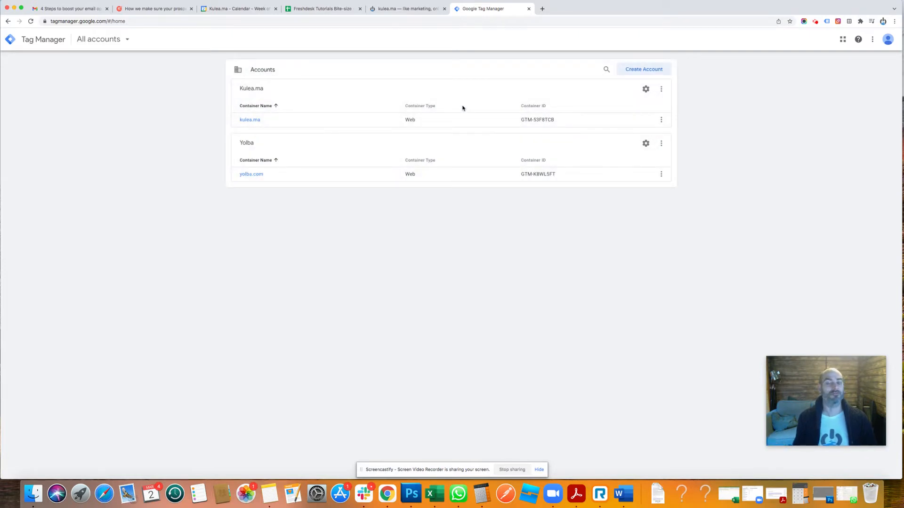
pyautogui.moveTo(685, 82)
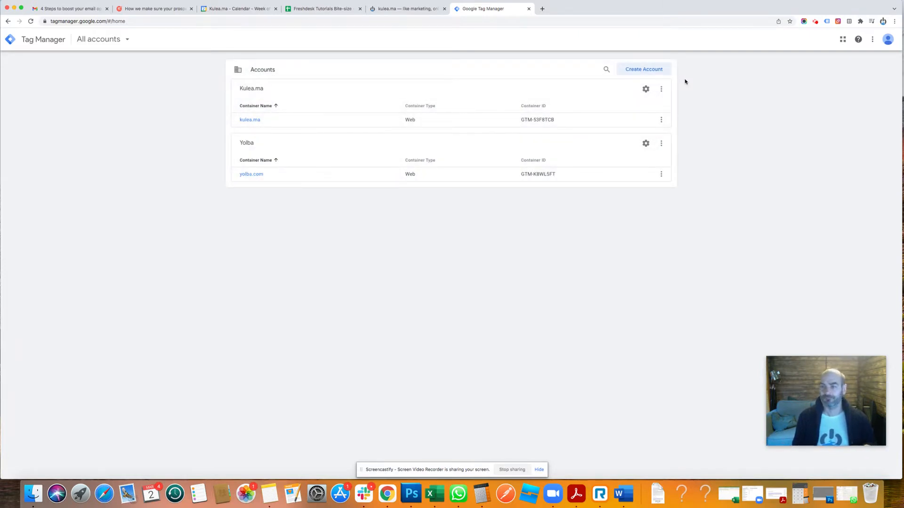
pyautogui.moveTo(319, 115)
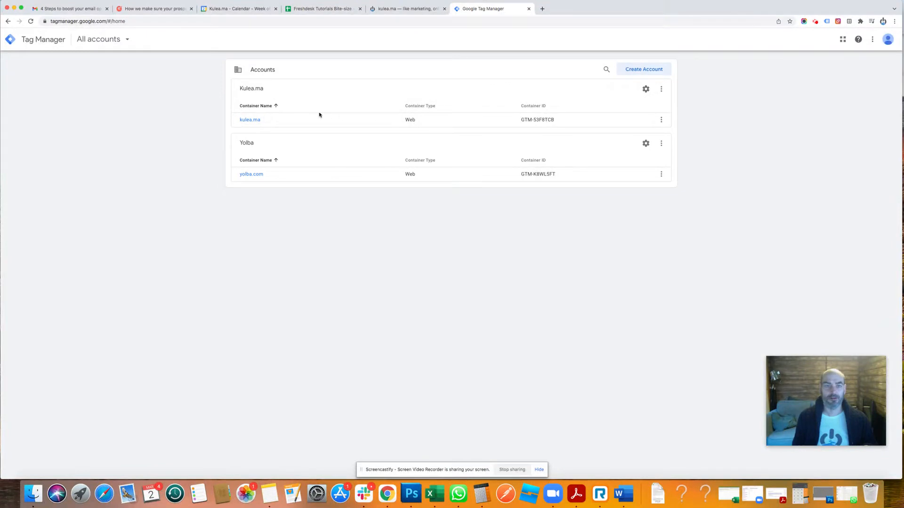
# Open the kulea.ma container under the Kulea.ma account.
pyautogui.click(249, 119)
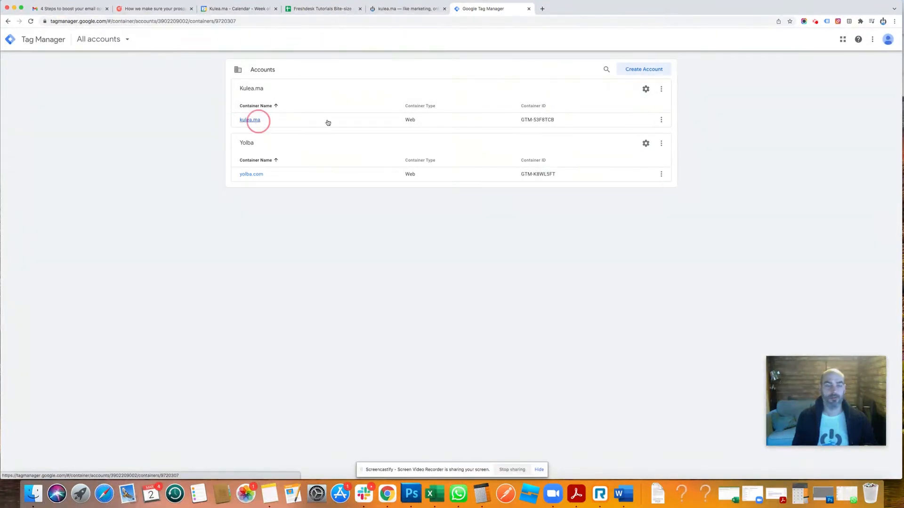
pyautogui.click(249, 119)
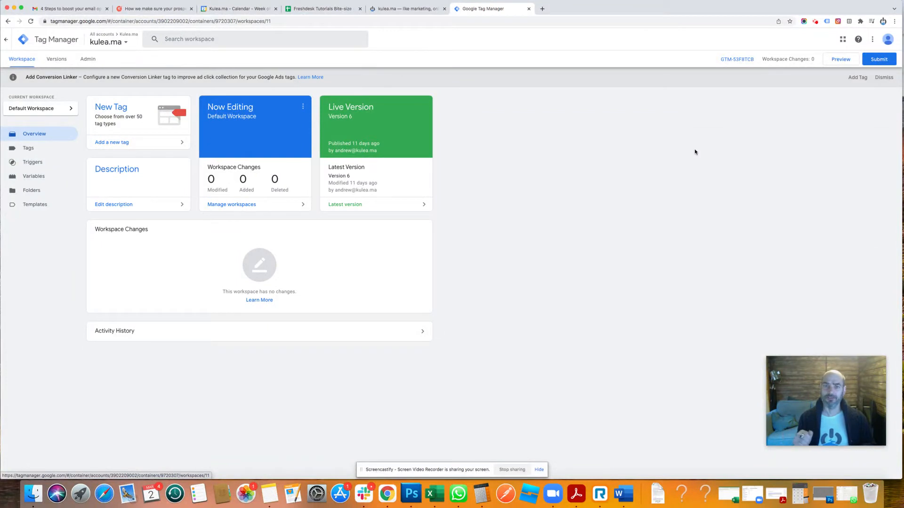
pyautogui.moveTo(645, 123)
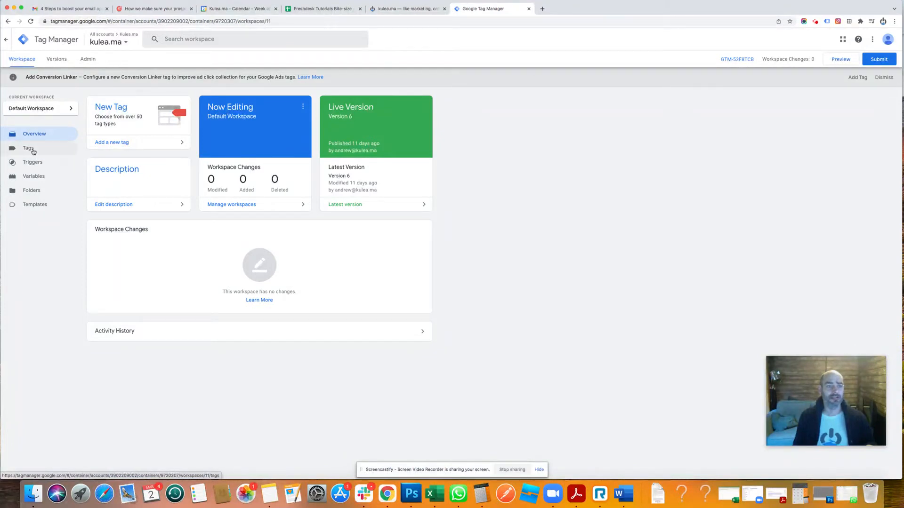
# Create a new tag in the Tags list and set its type to Custom HTML.
pyautogui.click(28, 148)
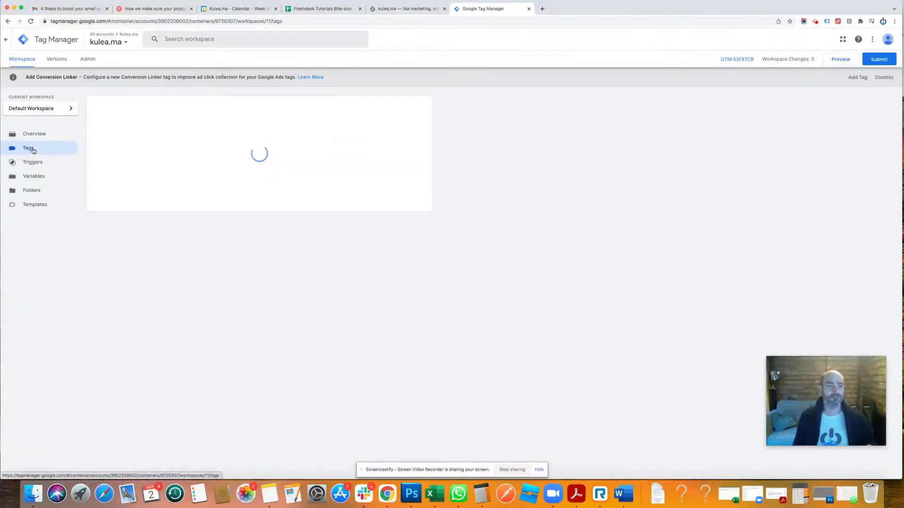
pyautogui.click(28, 148)
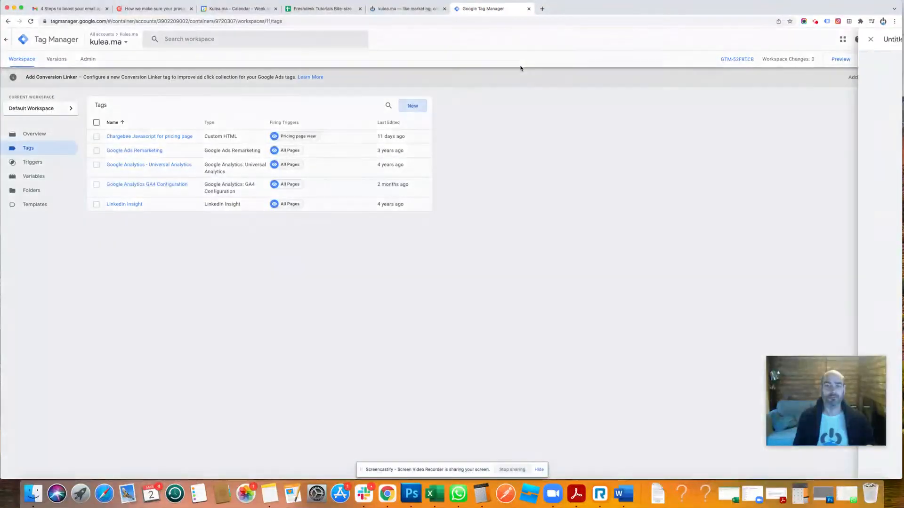
pyautogui.click(412, 105)
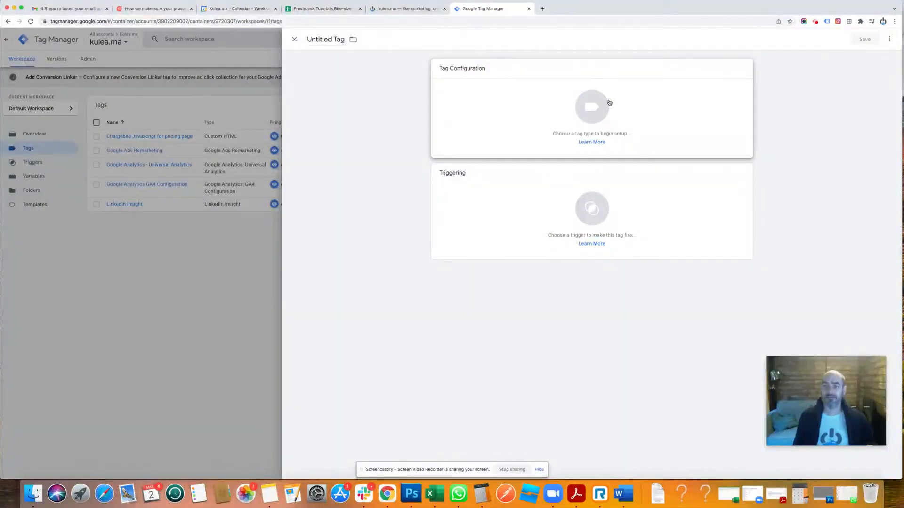
pyautogui.click(591, 107)
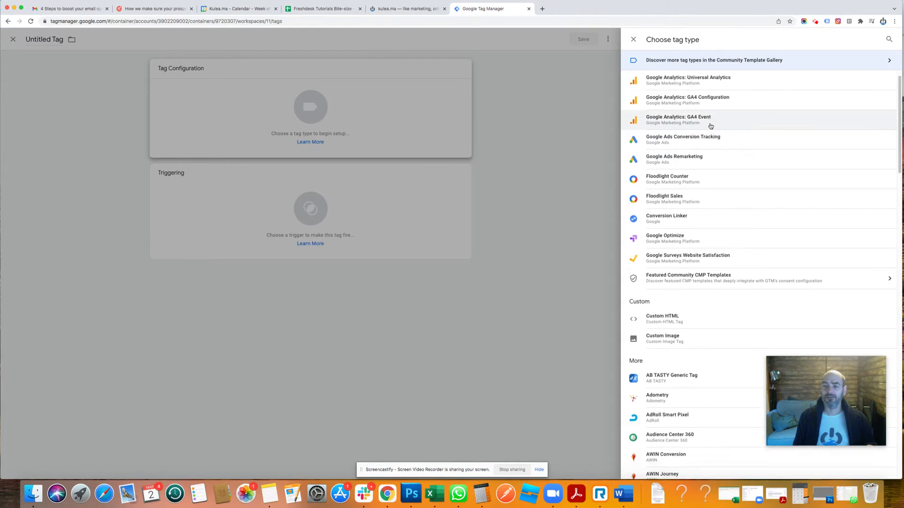
pyautogui.scroll(-3)
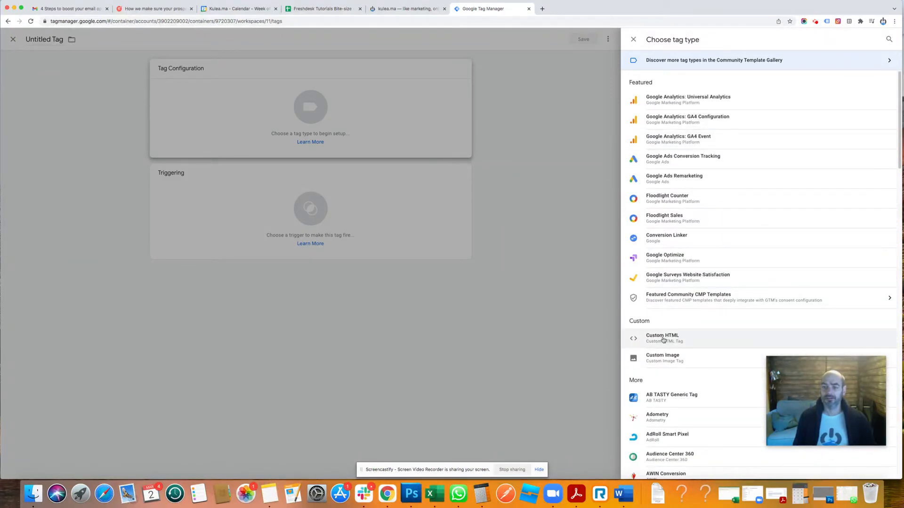
pyautogui.click(661, 338)
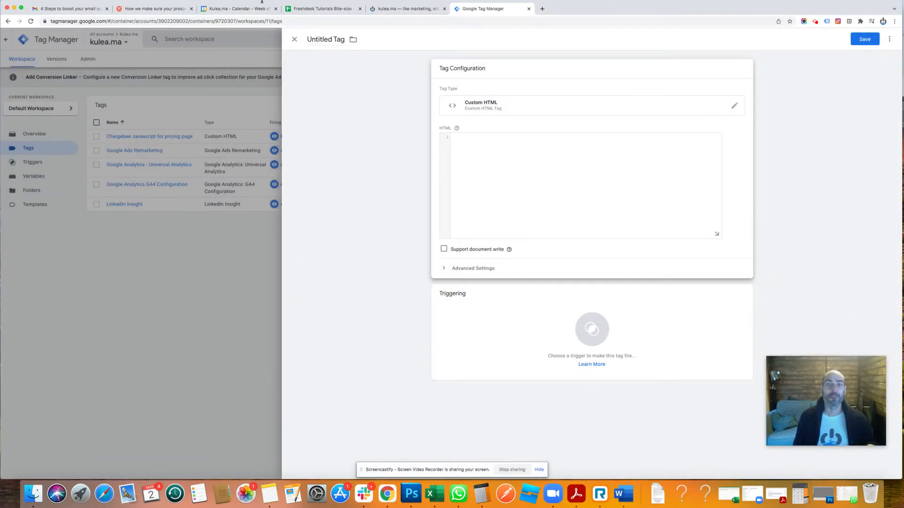
# On the kulea.ma Help > Setup page, select the https tracking script line.
pyautogui.click(406, 8)
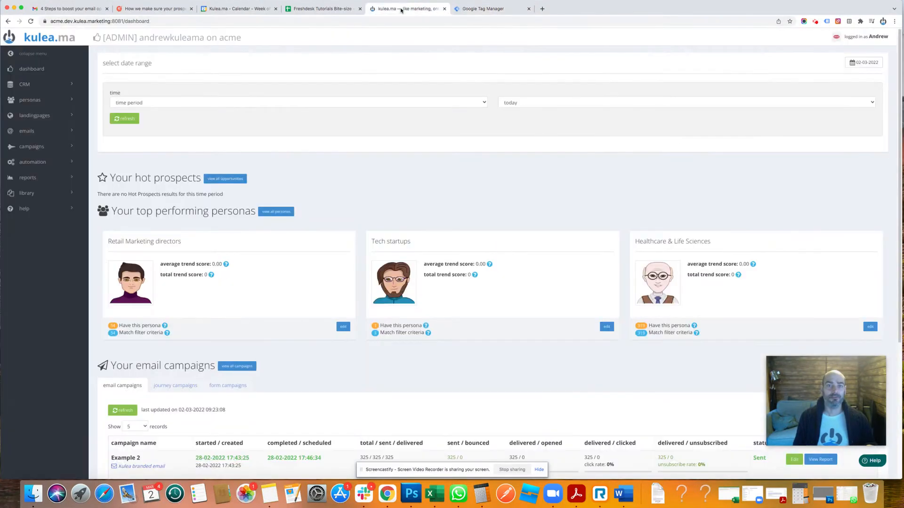
pyautogui.moveTo(36, 134)
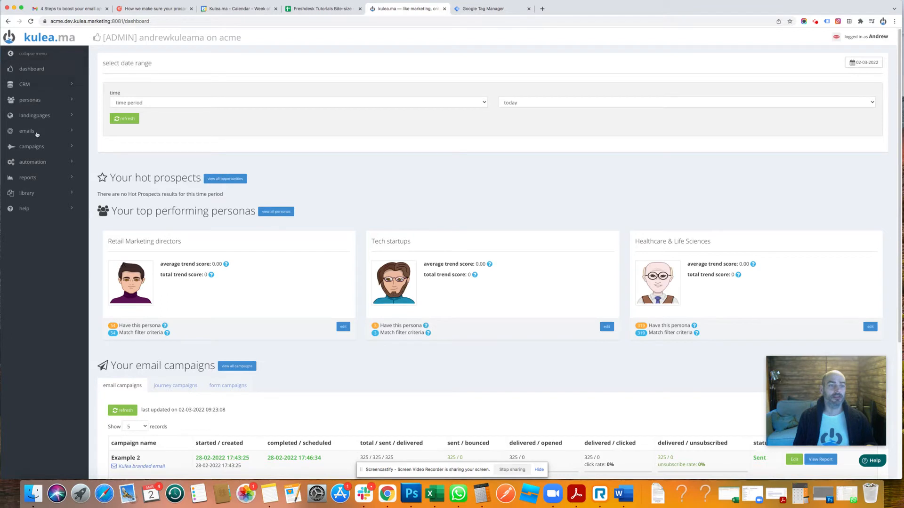
pyautogui.click(24, 209)
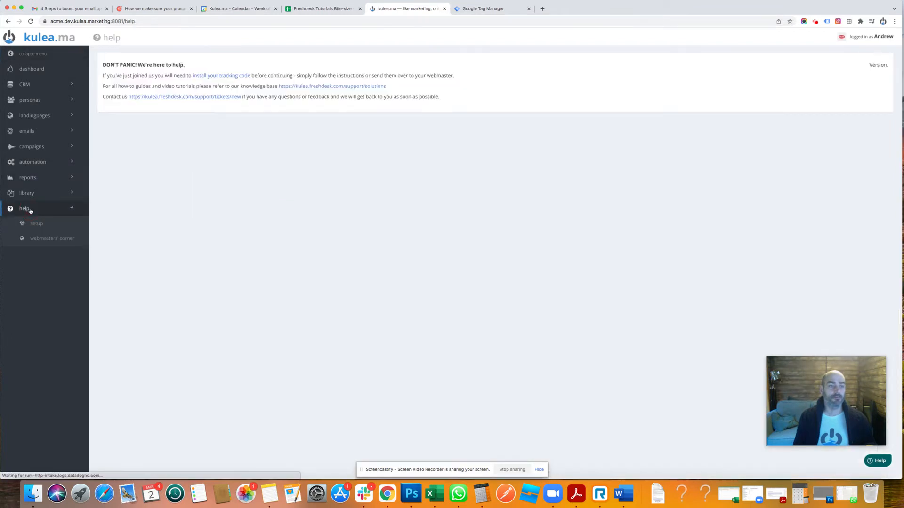
pyautogui.click(35, 223)
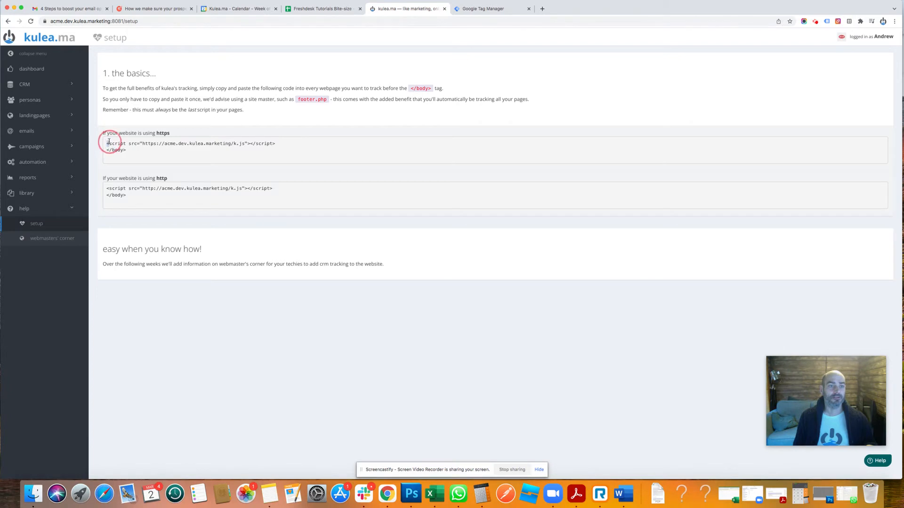
pyautogui.moveTo(107, 143); pyautogui.dragTo(275, 143)
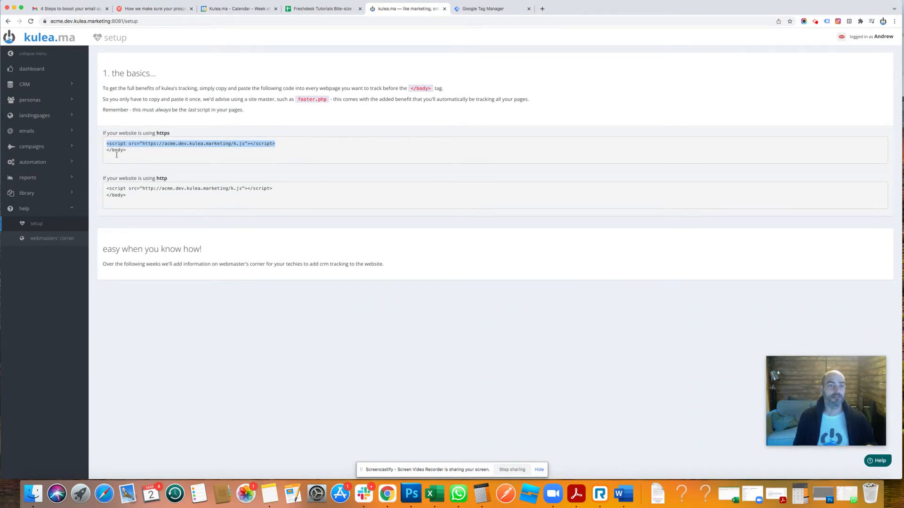
pyautogui.moveTo(311, 162)
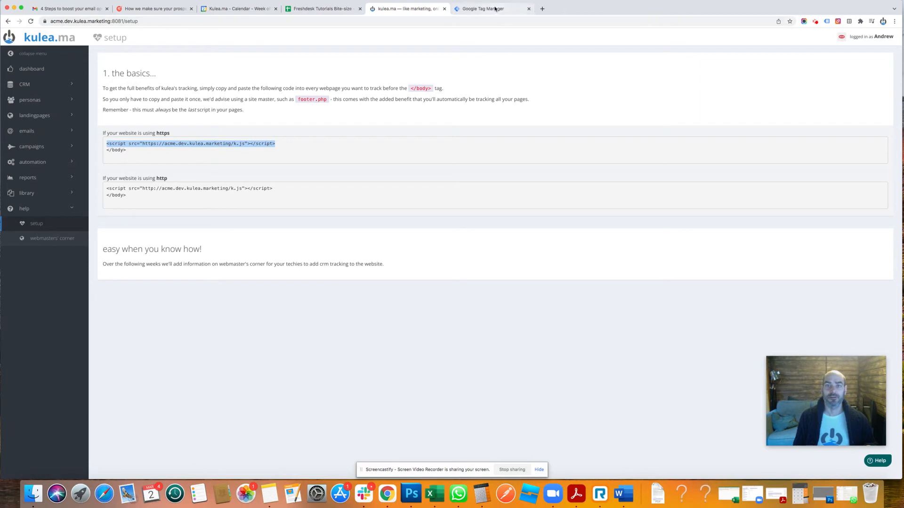
# Paste the kulea.marketing k.js script into the tag and set All Pages triggering.
pyautogui.click(490, 8)
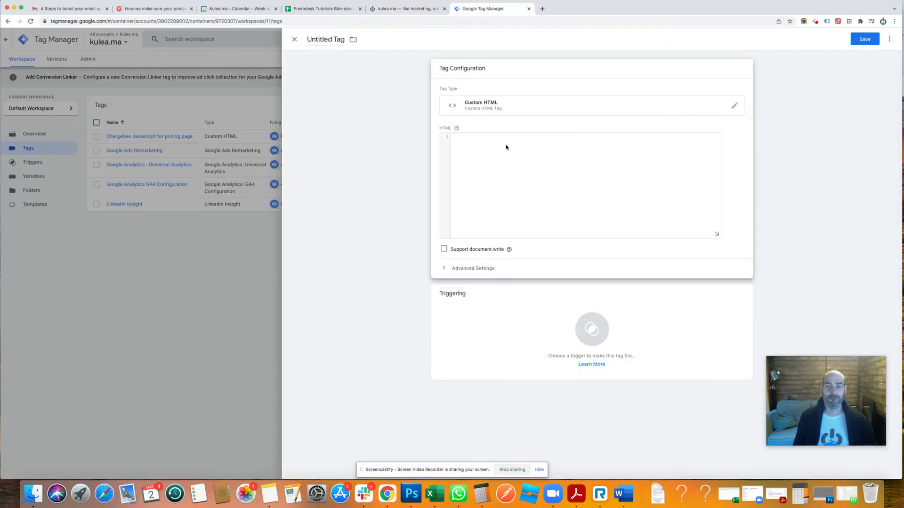
pyautogui.write('<script src="https://acme.dev.kulea.marketing/k.js"></script>')
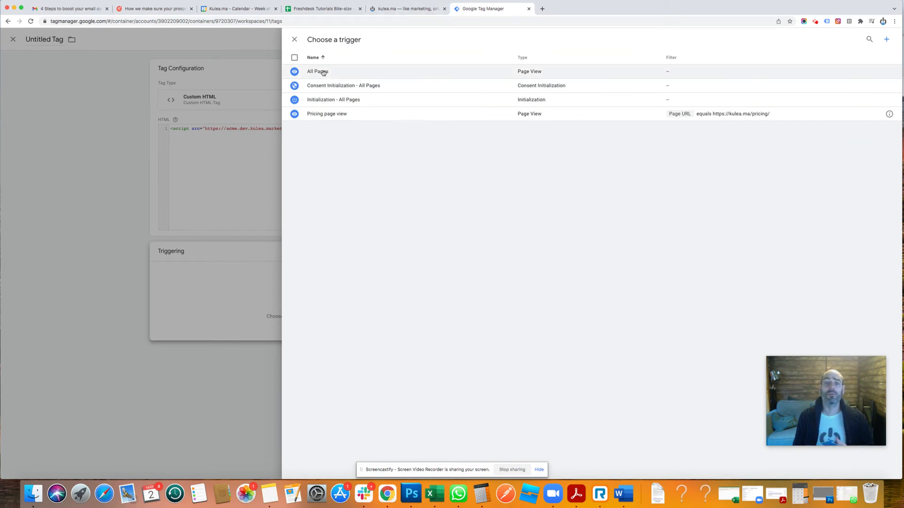
pyautogui.click(316, 71)
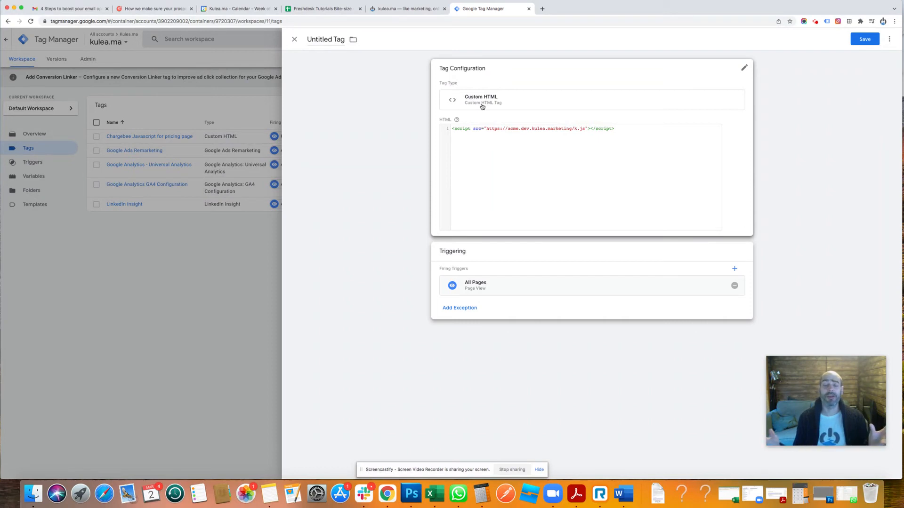
pyautogui.moveTo(645, 313)
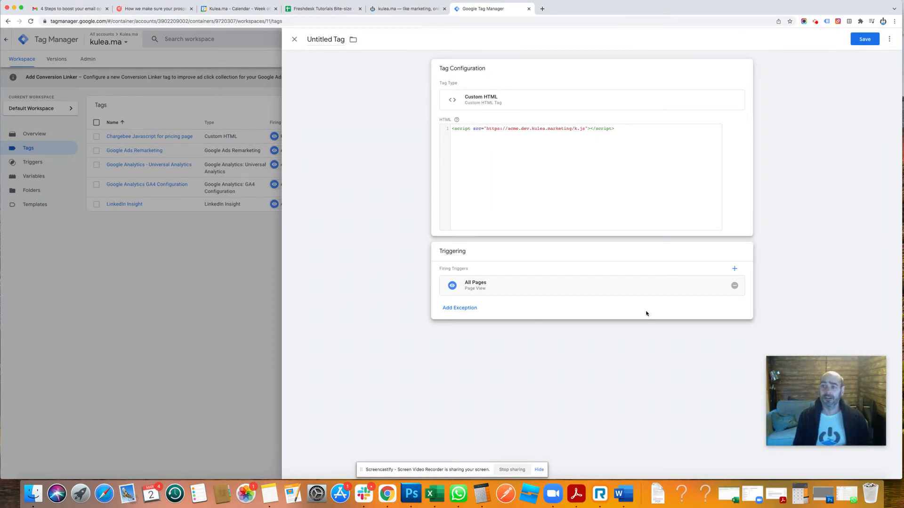
# Save the Custom HTML tag under the name 'Kulea tracking tag'.
pyautogui.click(863, 39)
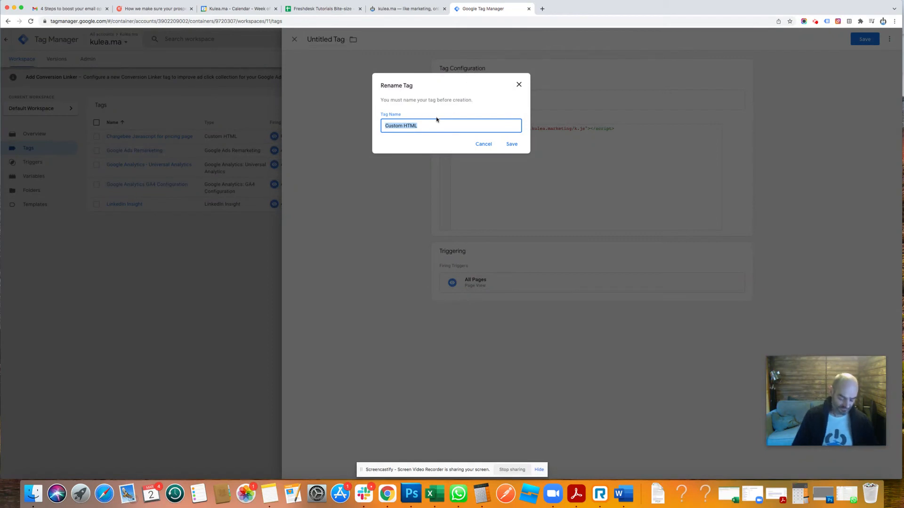
pyautogui.write('Kulea tracking tag')
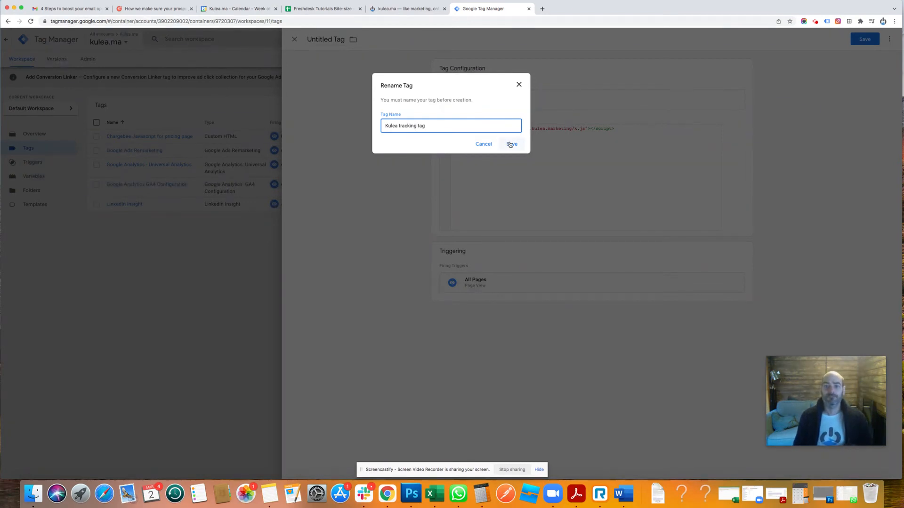
pyautogui.click(511, 144)
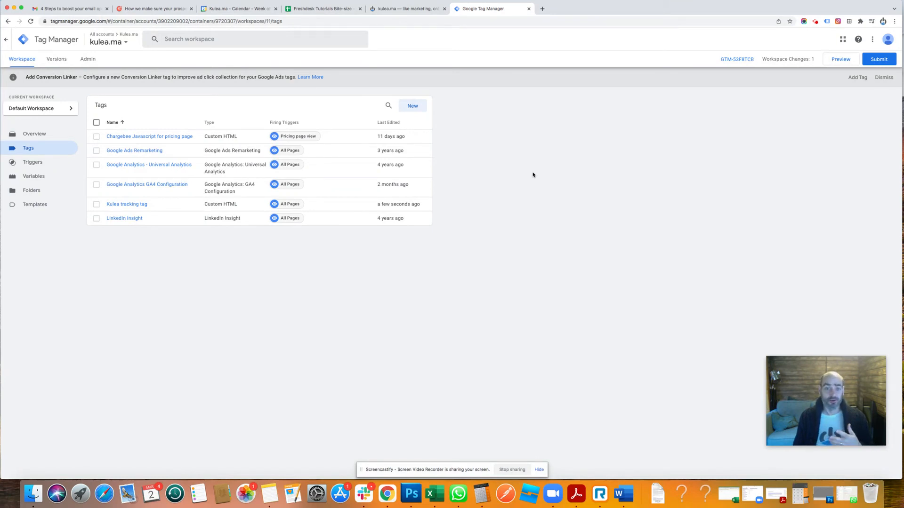
pyautogui.moveTo(598, 51)
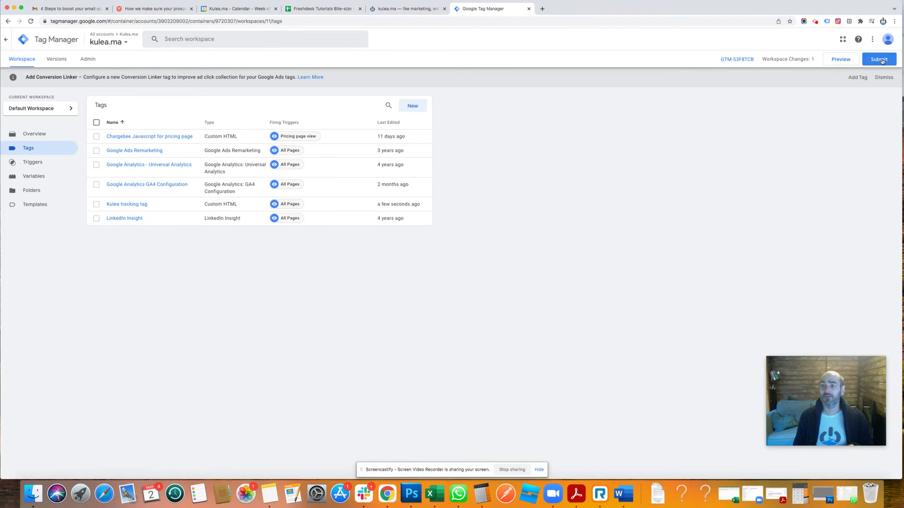
# Submit and publish the changes as version 'Adding Kulea script to site' with matching description.
pyautogui.click(878, 58)
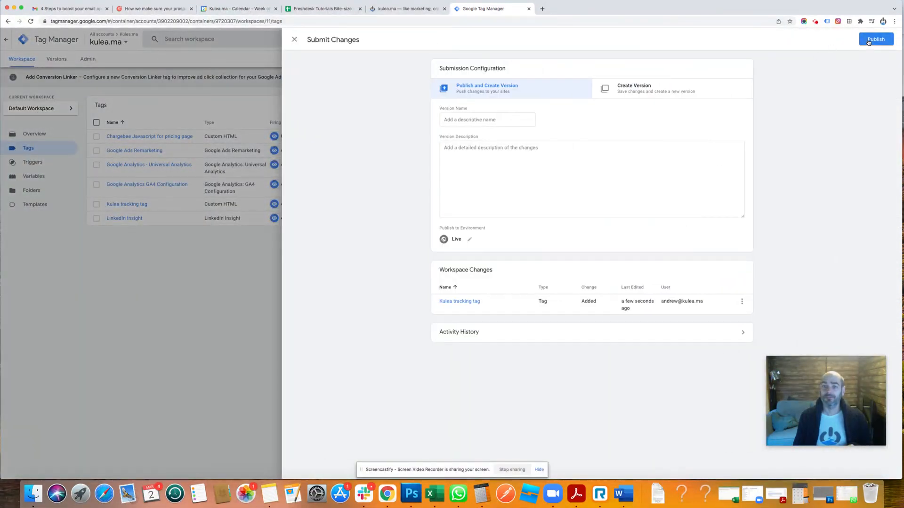
pyautogui.click(875, 39)
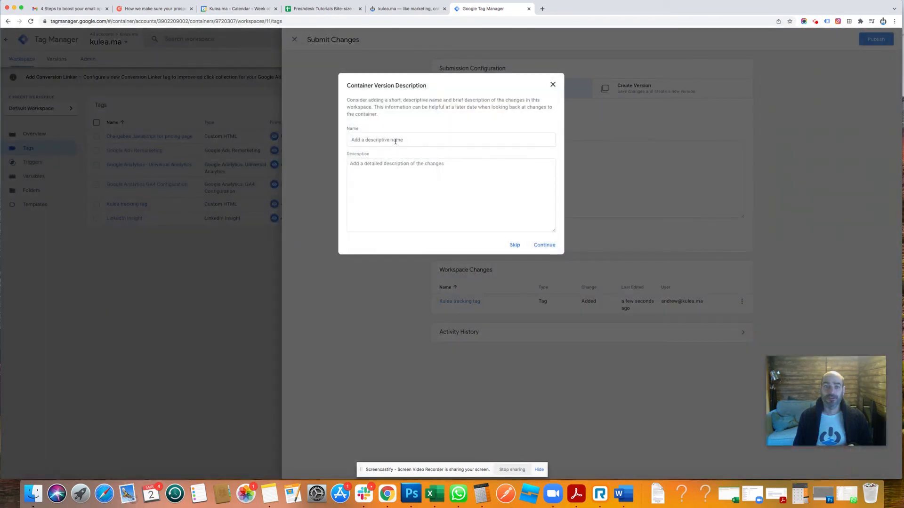
pyautogui.write('Adding Kulea script to site')
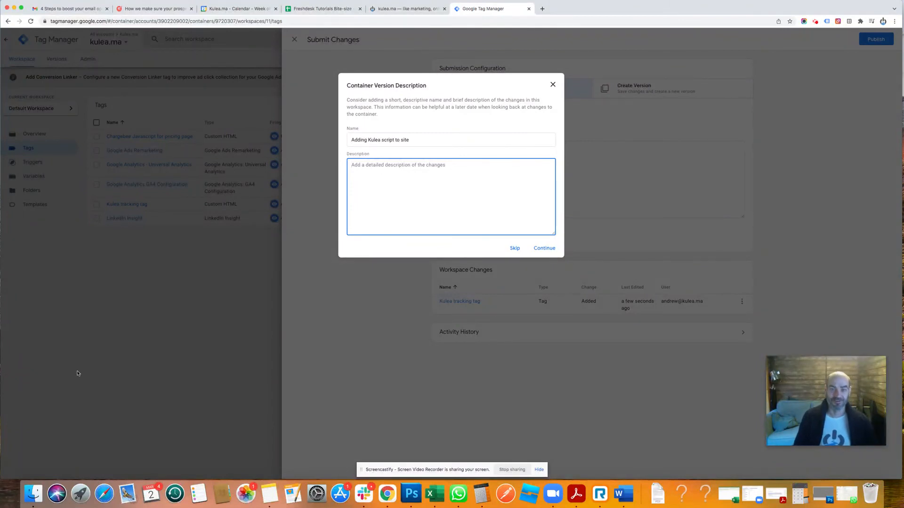
pyautogui.click(380, 140)
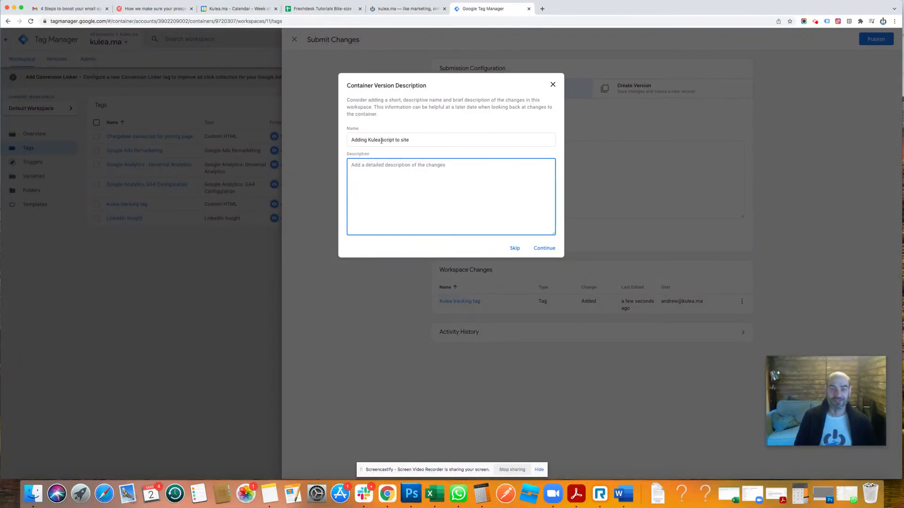
pyautogui.write('Adding Kulea script to site')
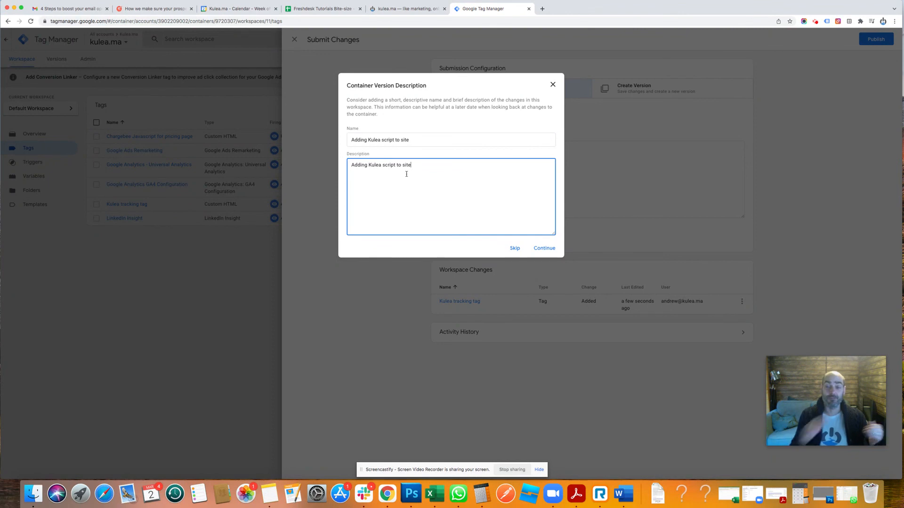
pyautogui.click(543, 248)
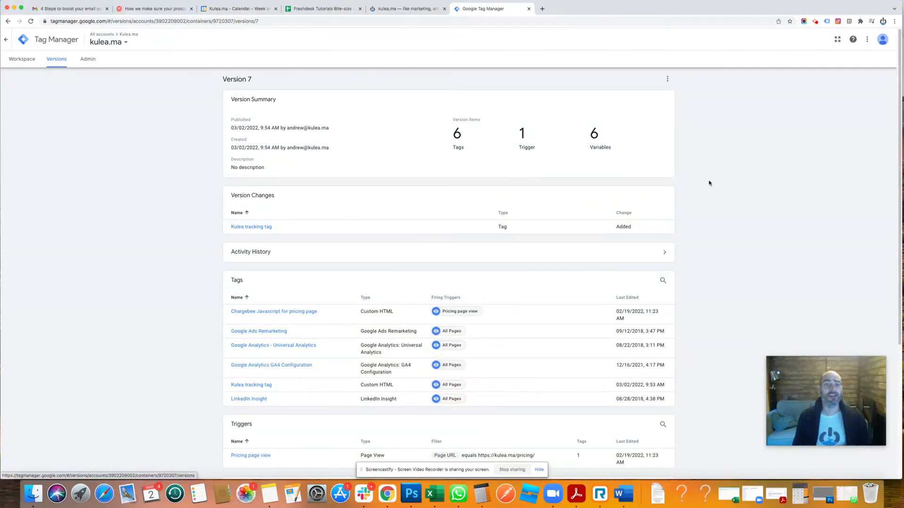
pyautogui.moveTo(707, 150)
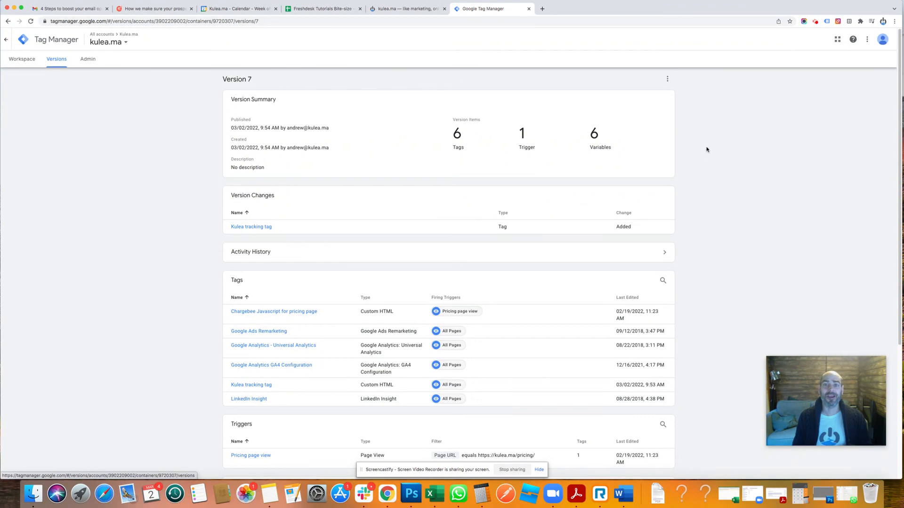